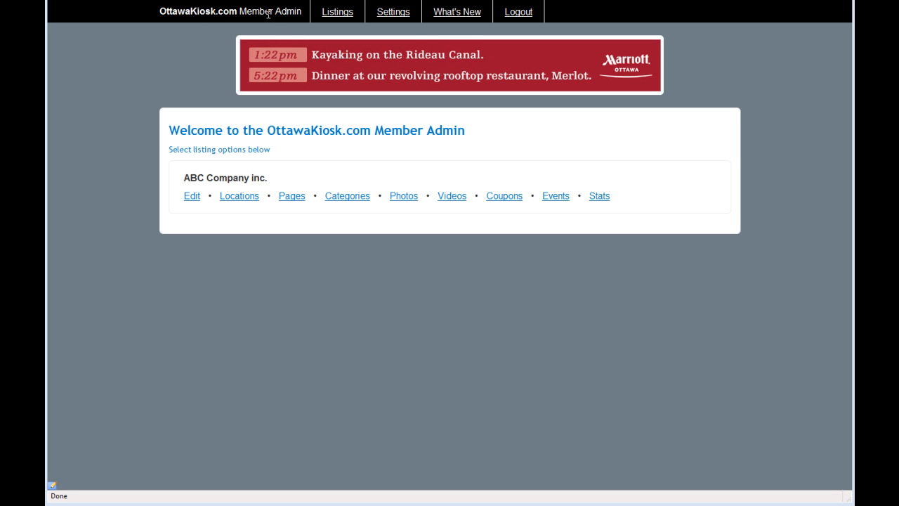
{"action": "mouse_move", "coordinate": [416, 171]}
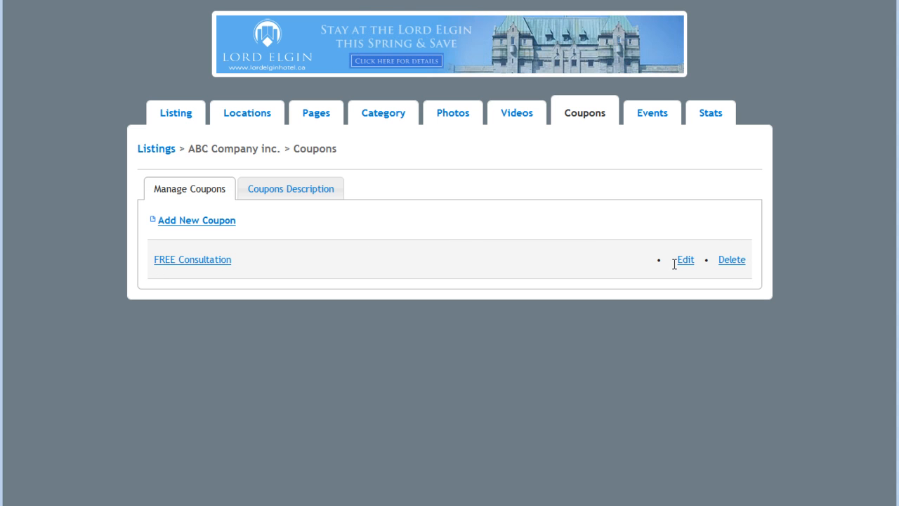
{"action": "mouse_move", "coordinate": [686, 264]}
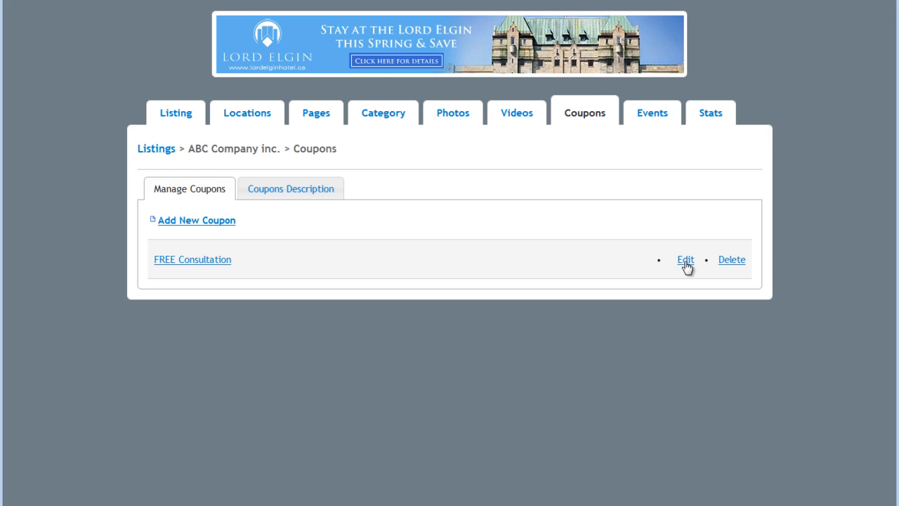
Step: Review the FREE Consultation coupon's edit form: Business & Services, Ottawa, expiry 2010-10-01
{"action": "left_click", "coordinate": [686, 259]}
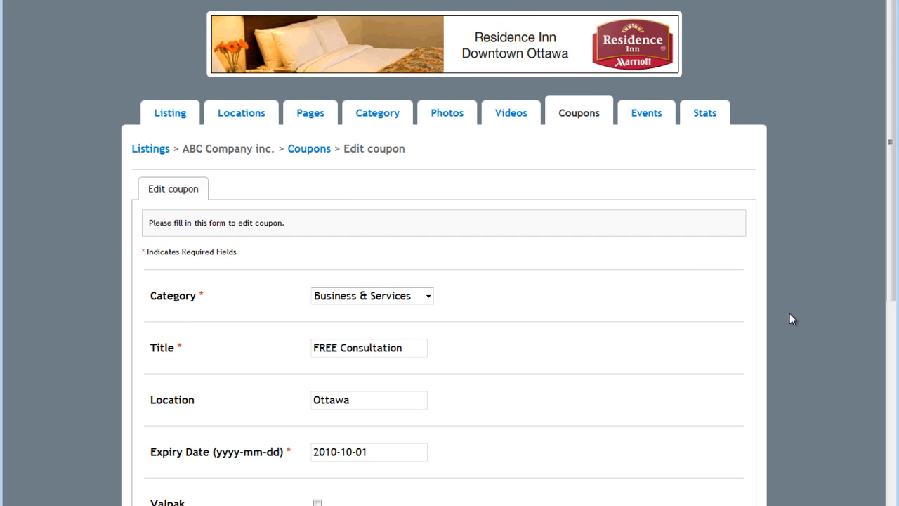
{"action": "scroll", "scroll_direction": "down", "scroll_amount": 3}
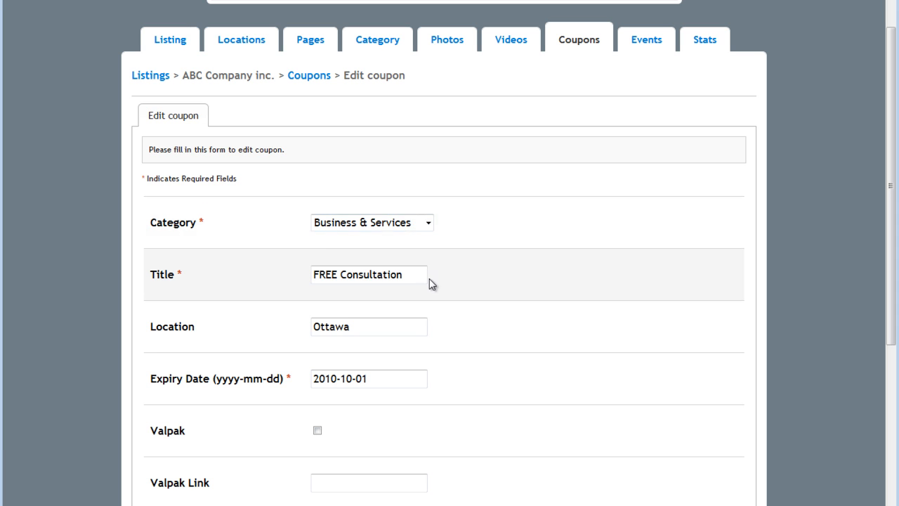
{"action": "mouse_move", "coordinate": [233, 345]}
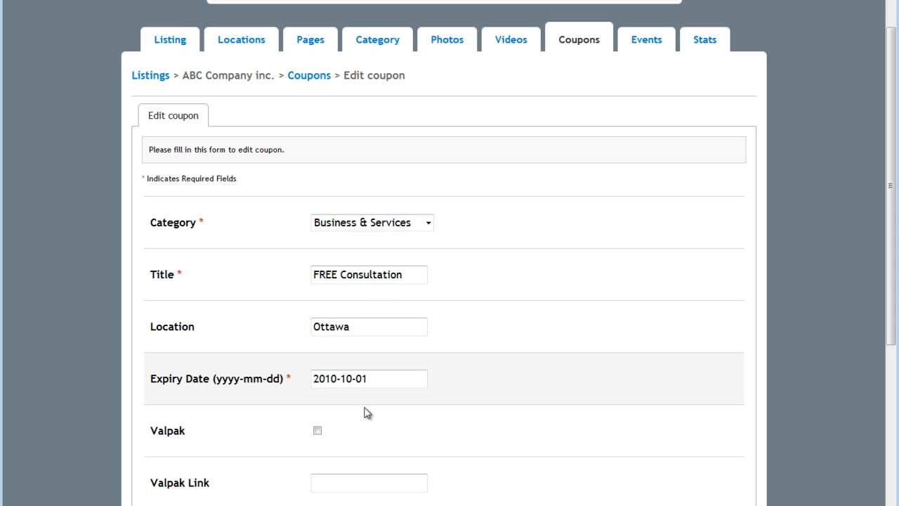
{"action": "scroll", "scroll_direction": "down", "scroll_amount": 3}
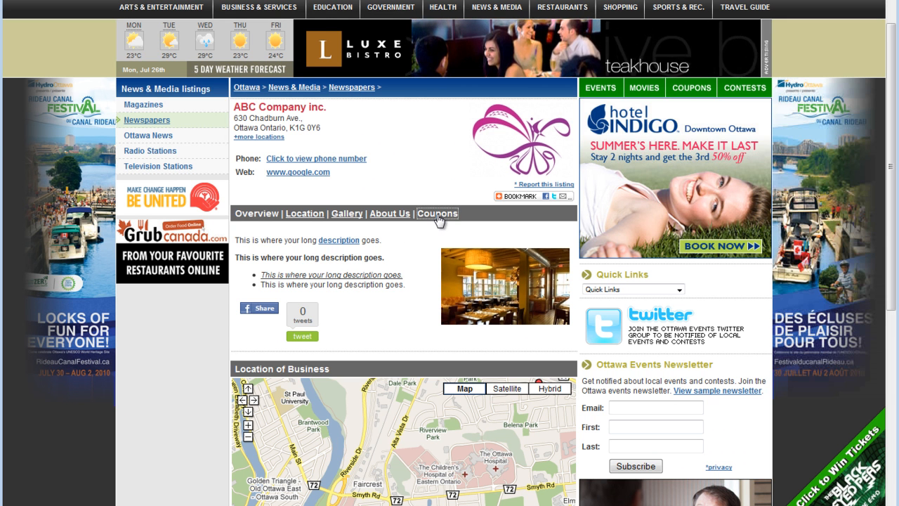
Step: View ABC Company Inc.'s public Coupons tab showing Coupon #1 FREE Consultation
{"action": "left_click", "coordinate": [439, 214]}
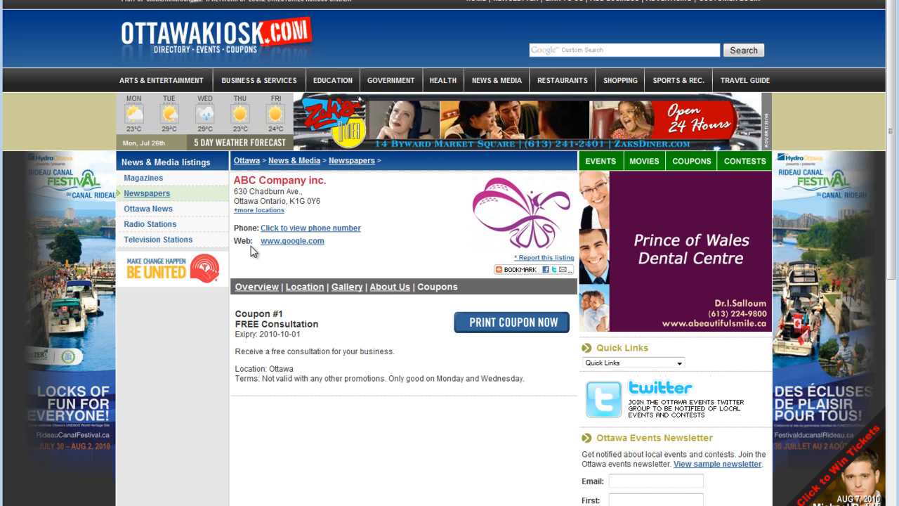
{"action": "left_click", "coordinate": [517, 267]}
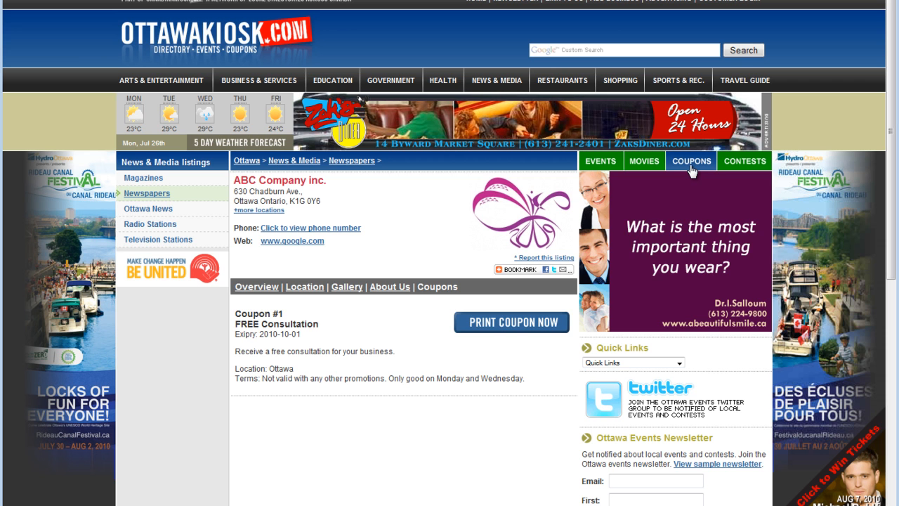
Step: Browse the site's Business & Services coupons down to ABC Company's FREE Consultation coupon
{"action": "left_click", "coordinate": [691, 160]}
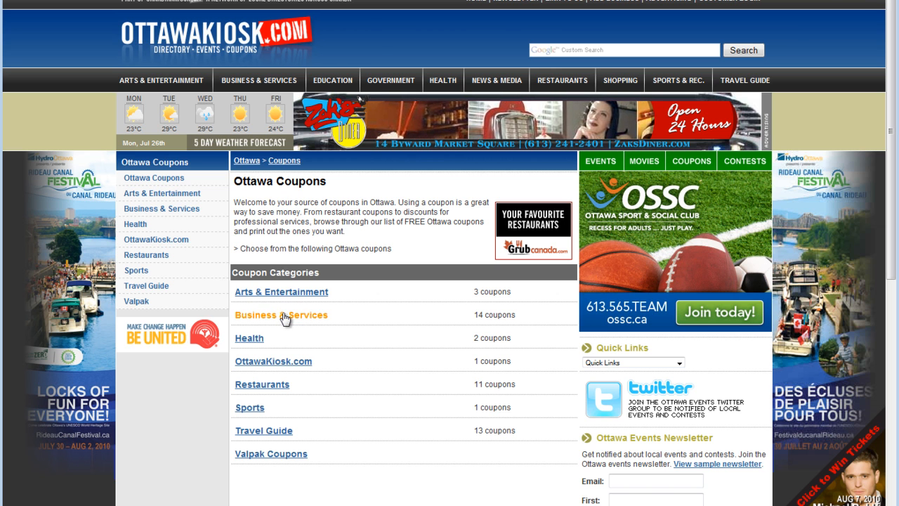
{"action": "left_click", "coordinate": [280, 315]}
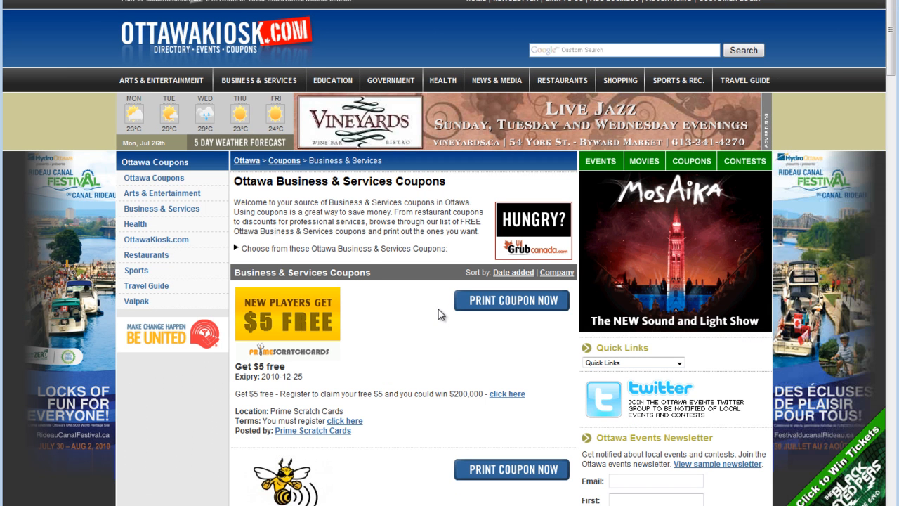
{"action": "scroll", "scroll_direction": "down", "scroll_amount": 3}
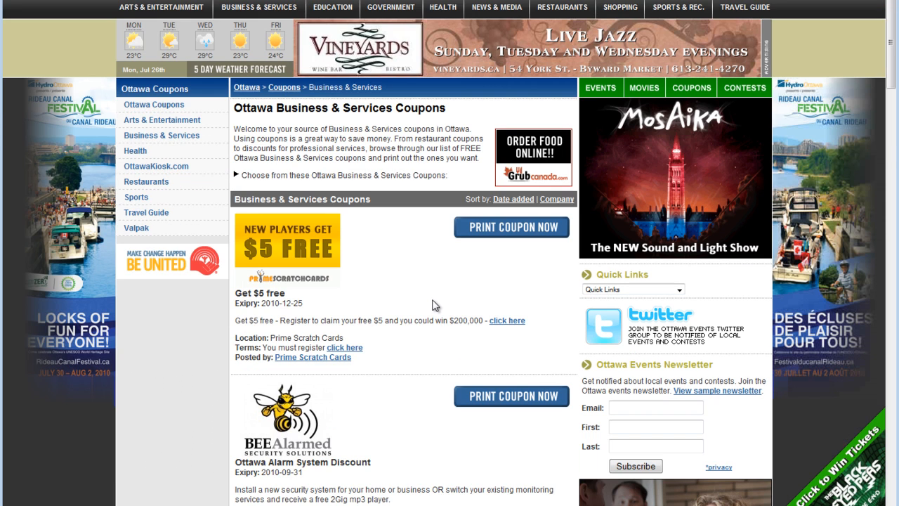
{"action": "scroll", "scroll_direction": "down", "scroll_amount": 3}
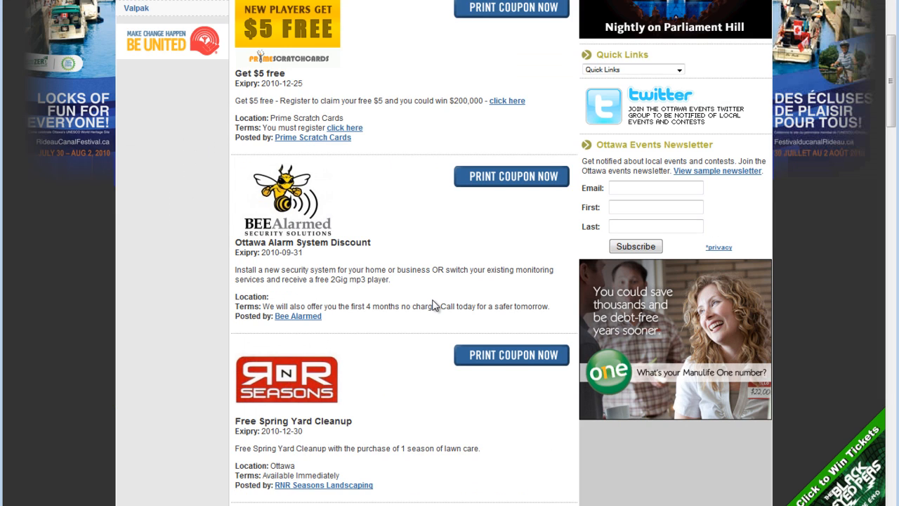
{"action": "scroll", "scroll_direction": "down", "scroll_amount": 3}
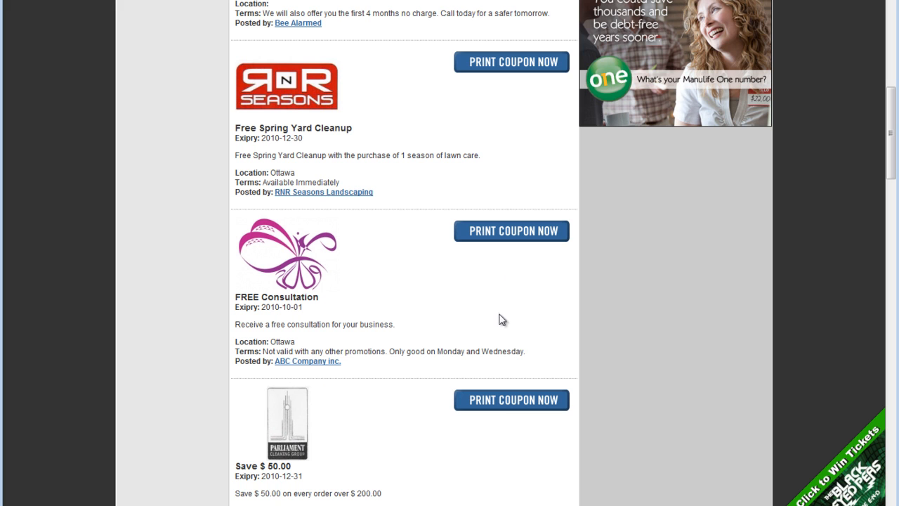
{"action": "mouse_move", "coordinate": [450, 342]}
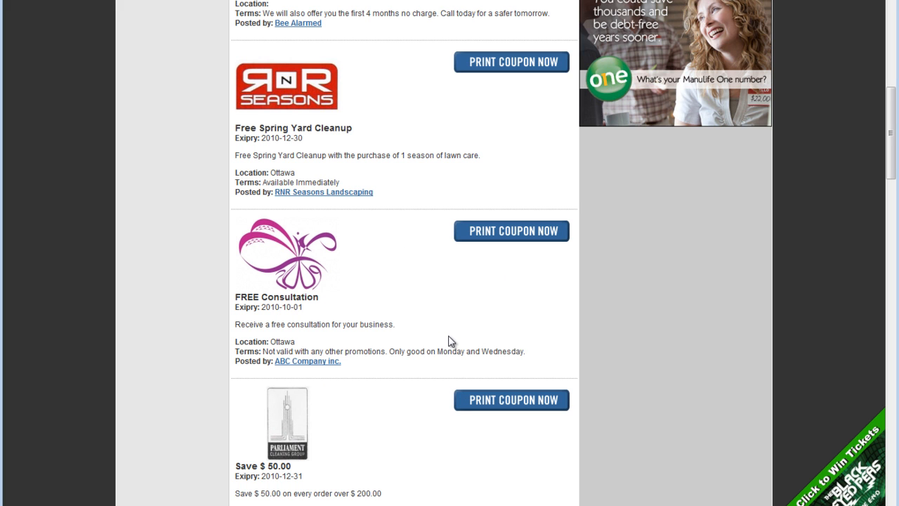
{"action": "mouse_move", "coordinate": [467, 345]}
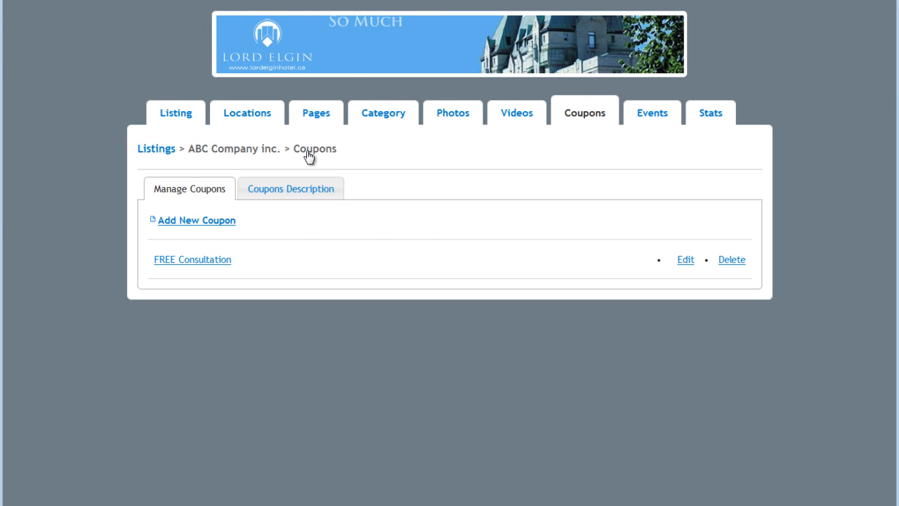
{"action": "mouse_move", "coordinate": [208, 226]}
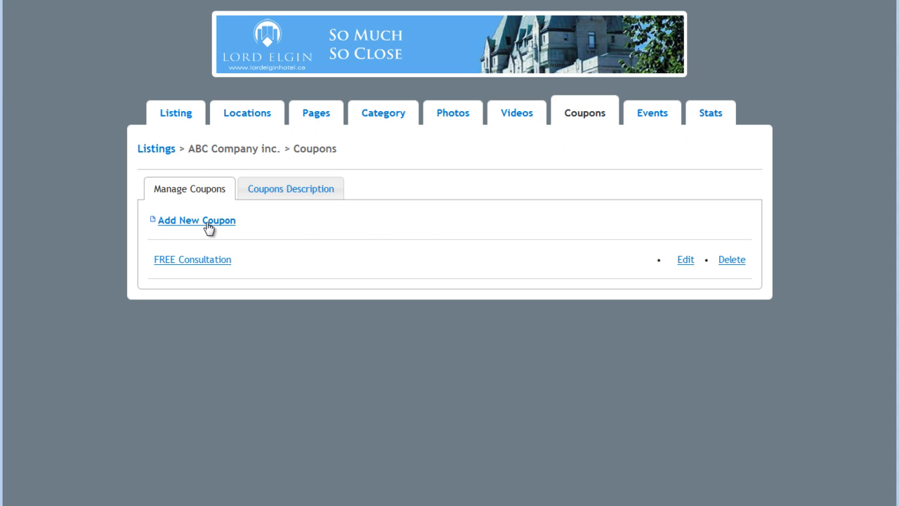
Step: Start a new coupon for ABC Company with category Business & Services
{"action": "left_click", "coordinate": [197, 219]}
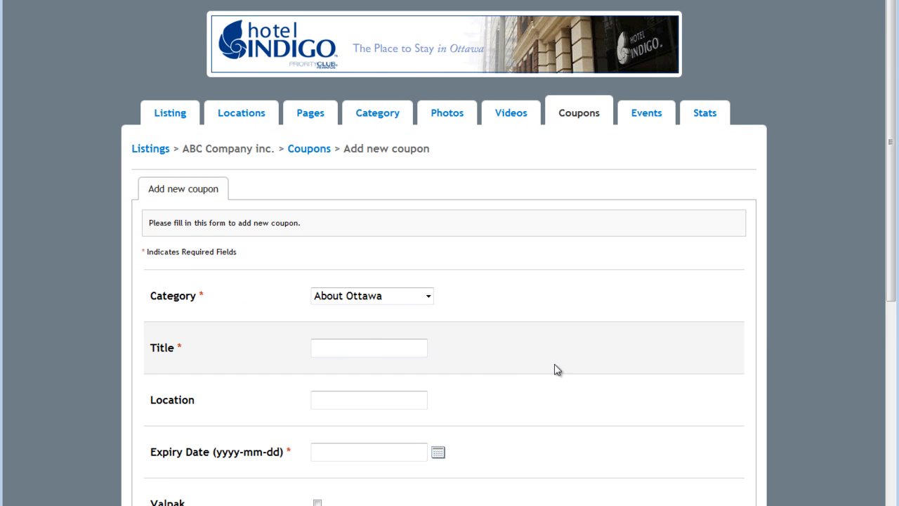
{"action": "scroll", "scroll_direction": "down", "scroll_amount": 3}
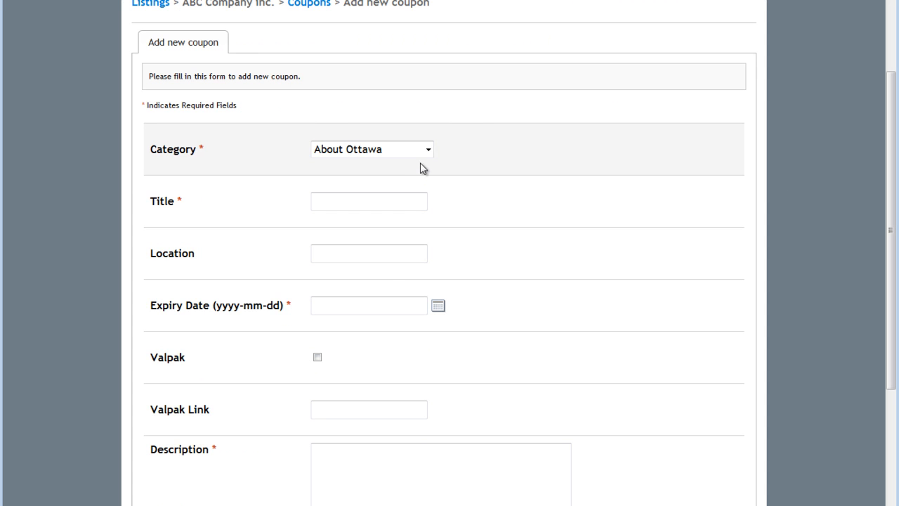
{"action": "left_click", "coordinate": [371, 149]}
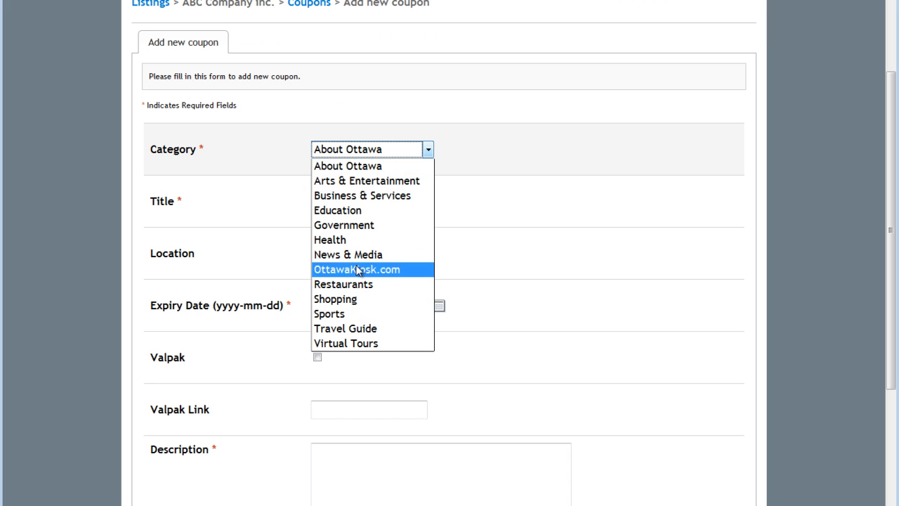
{"action": "mouse_move", "coordinate": [357, 199]}
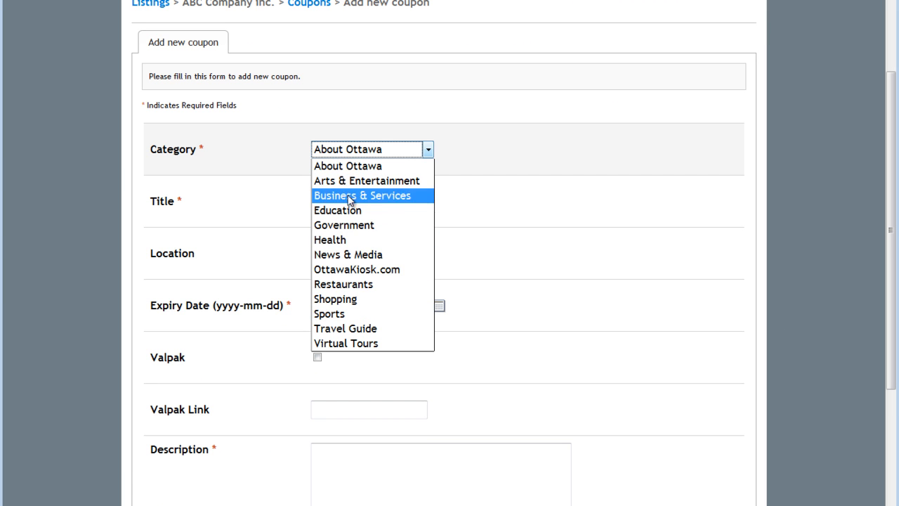
{"action": "left_click", "coordinate": [366, 195]}
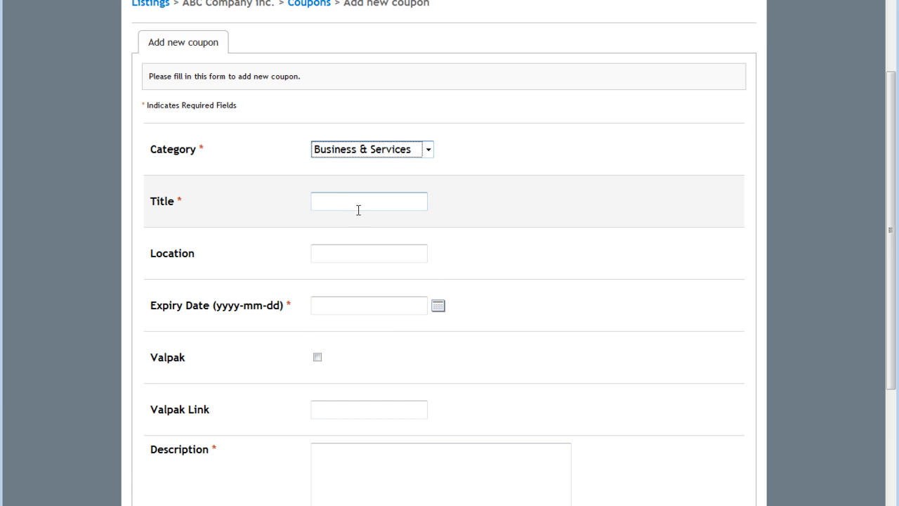
Step: Enter title $50 Off Web Development, location Kanata and expiry date 2010-08-31
{"action": "left_click", "coordinate": [368, 202]}
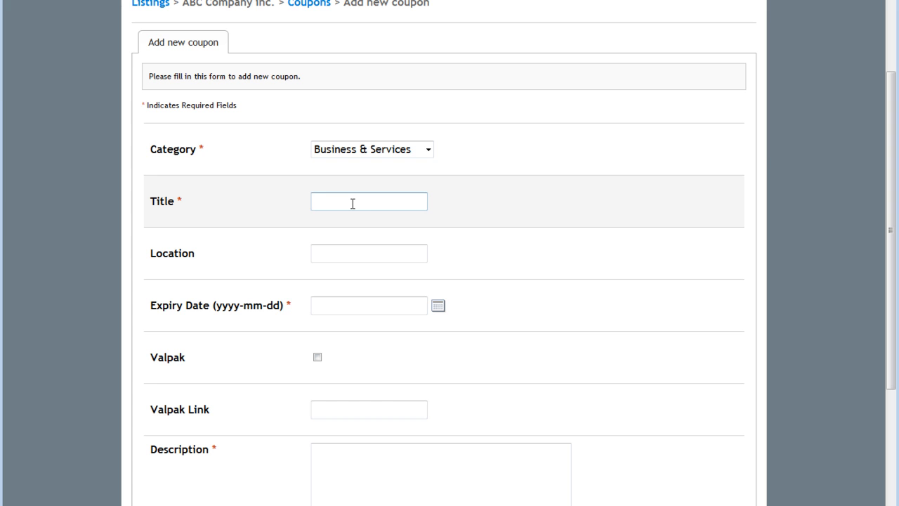
{"action": "type", "text": "$50"}
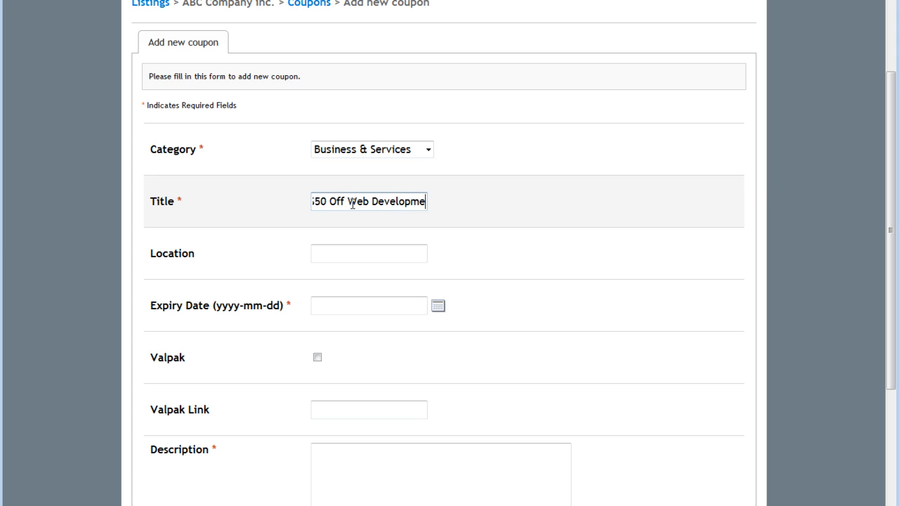
{"action": "left_click", "coordinate": [368, 252]}
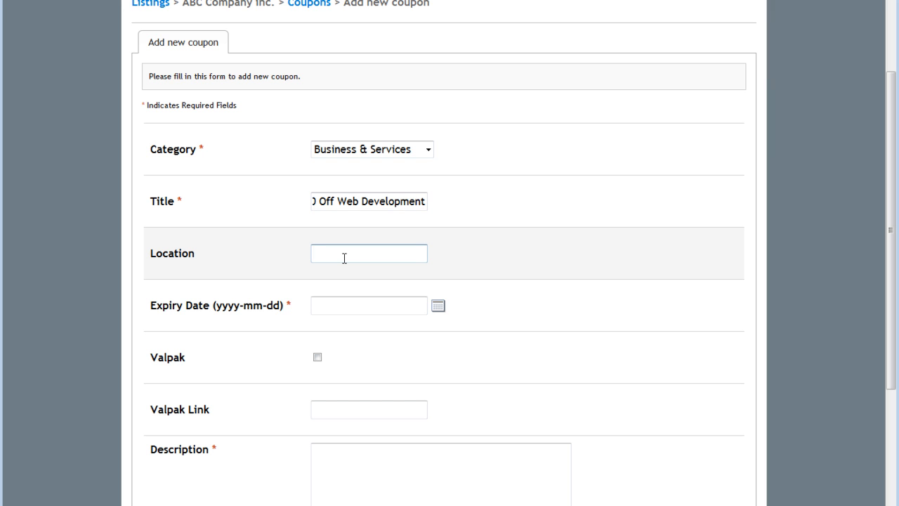
{"action": "type", "text": "K"}
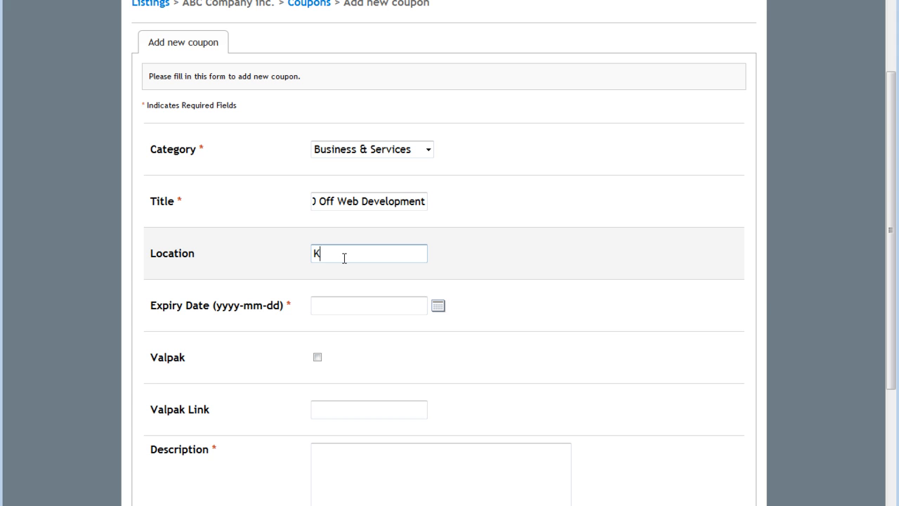
{"action": "type", "text": "anata"}
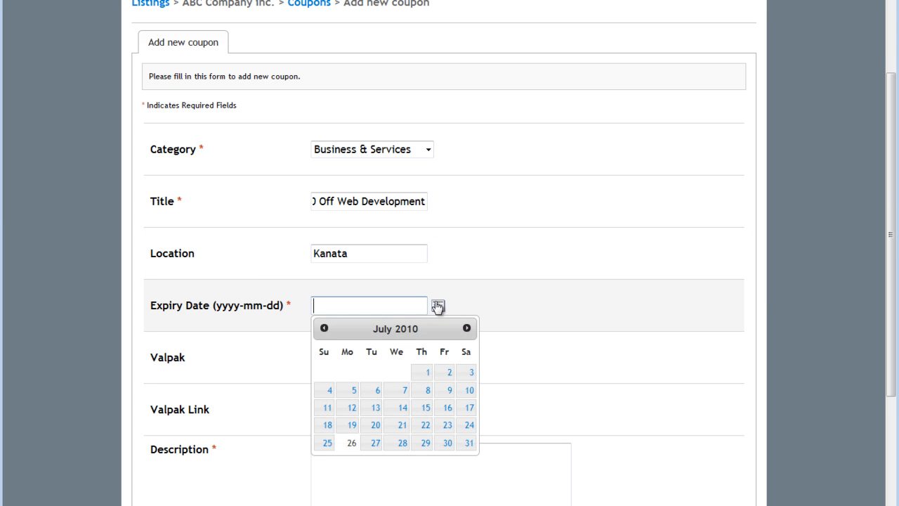
{"action": "left_click", "coordinate": [468, 329]}
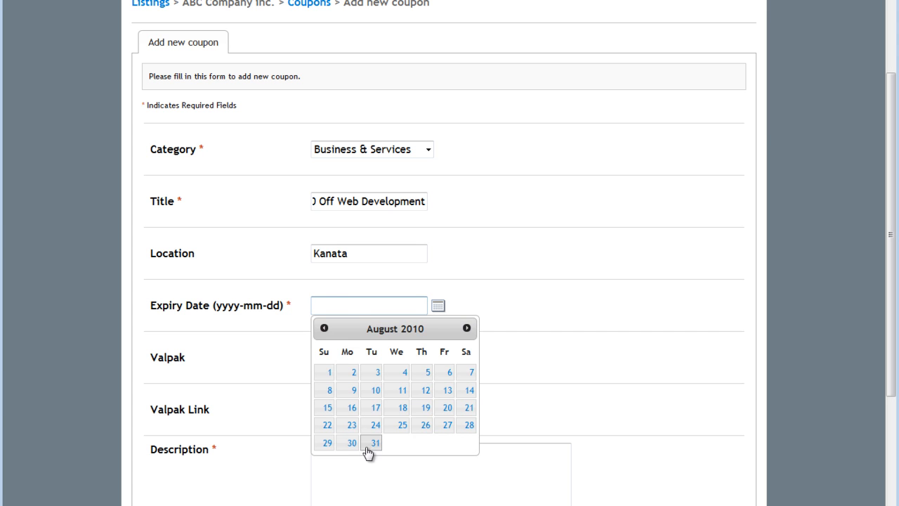
{"action": "left_click", "coordinate": [377, 442]}
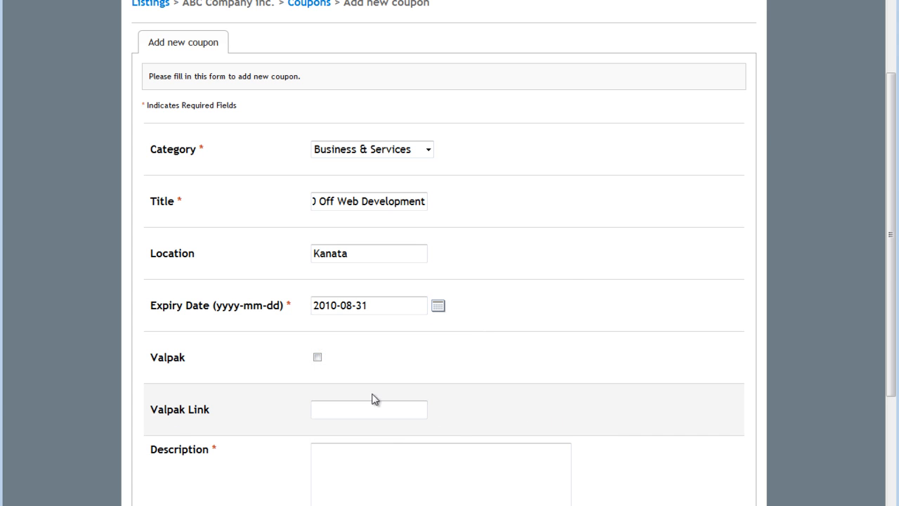
Step: Fill Description with 'sadahsh' and Terms with 'hsdjfhs fsjk' placeholder text
{"action": "scroll", "scroll_direction": "down", "scroll_amount": 3}
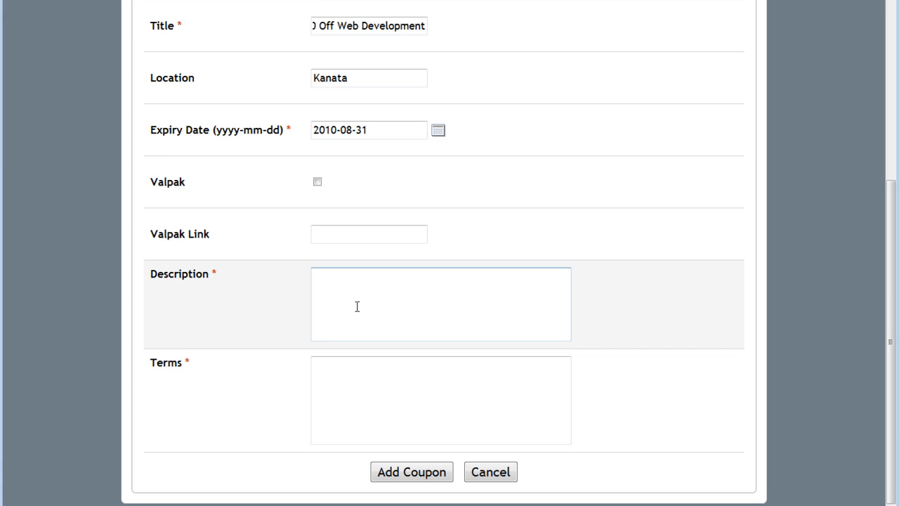
{"action": "type", "text": "sadahsh ahdiahdihaos dia iahd aihd ia"}
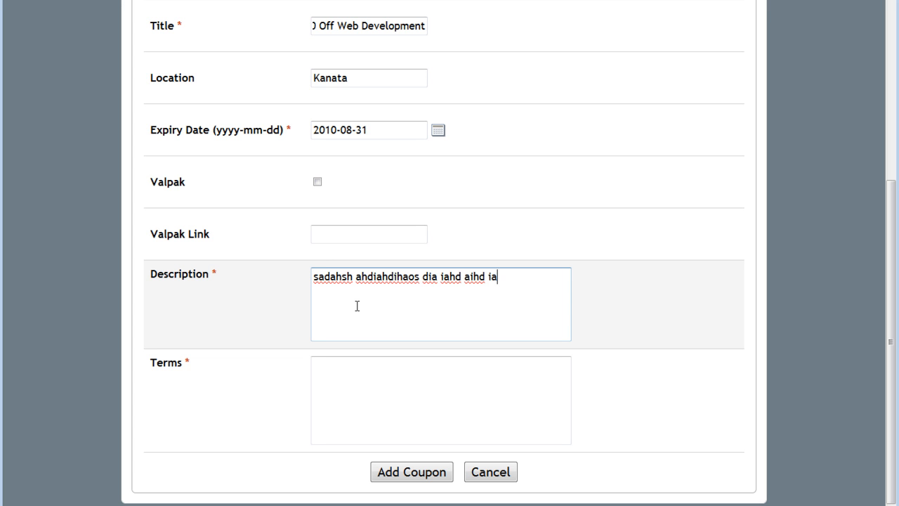
{"action": "type", "text": "hsdjfhs fsjkhfjksd ksd"}
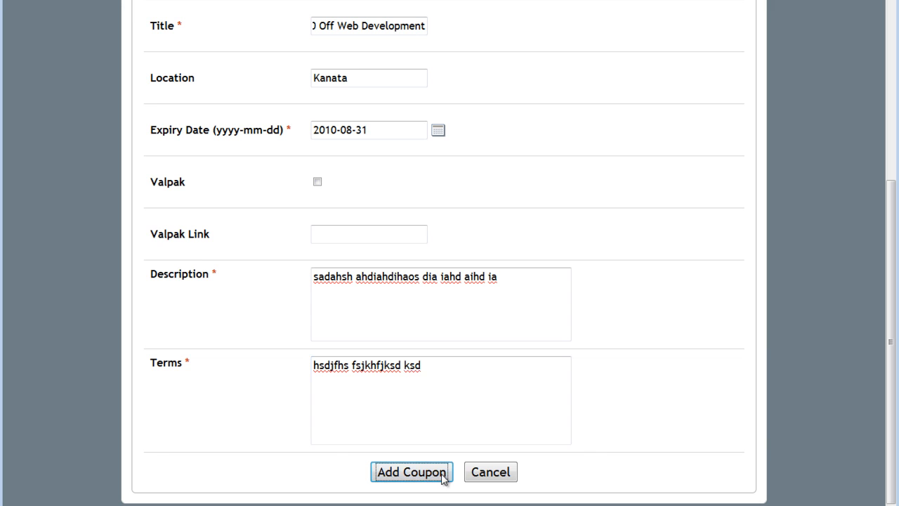
Step: Submit the new coupon so $50 Off Web Development appears in ABC Company's coupon list
{"action": "left_click", "coordinate": [413, 472]}
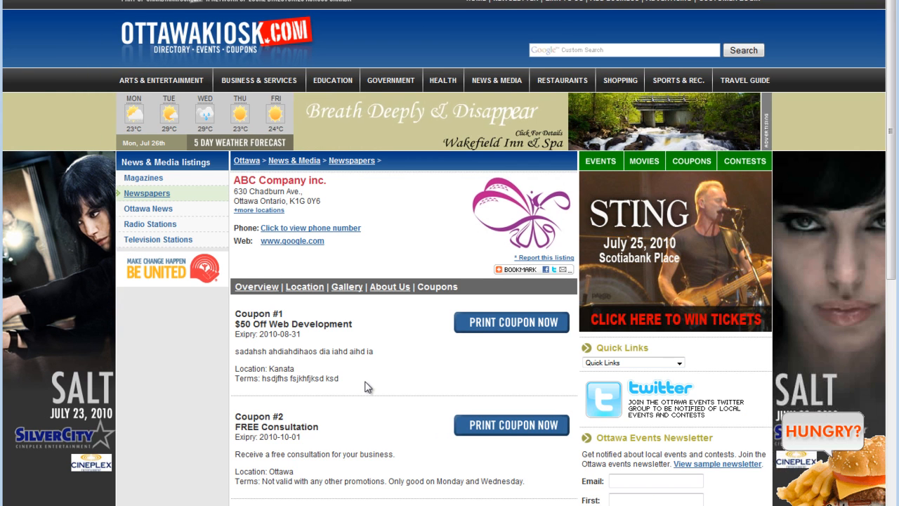
{"action": "scroll", "scroll_direction": "down", "scroll_amount": 3}
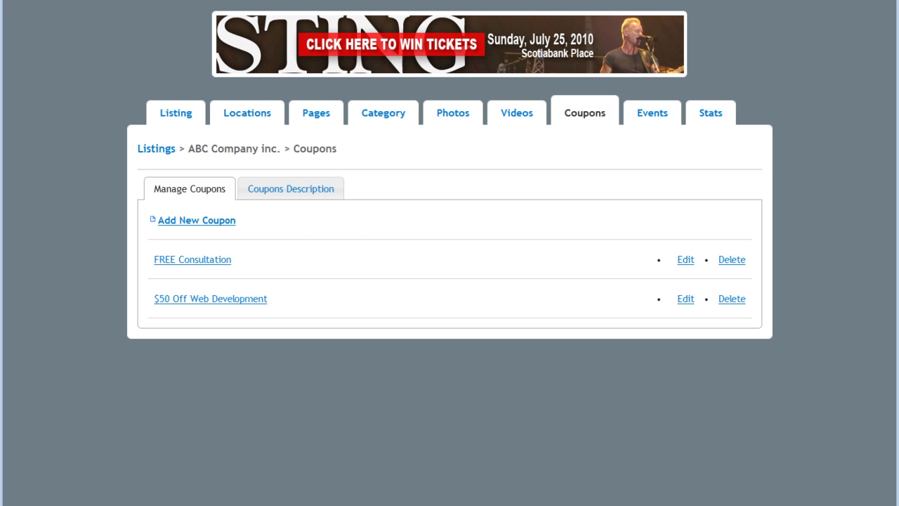
{"action": "mouse_move", "coordinate": [565, 157]}
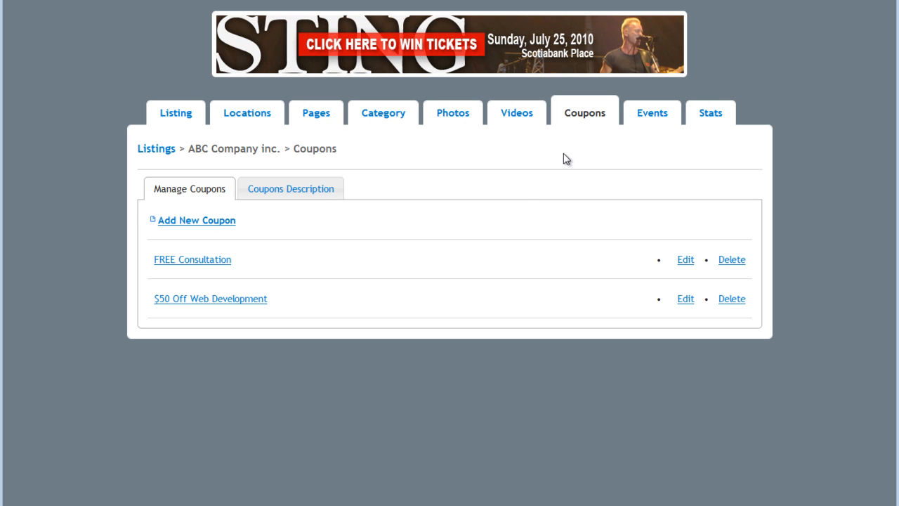
{"action": "mouse_move", "coordinate": [589, 191]}
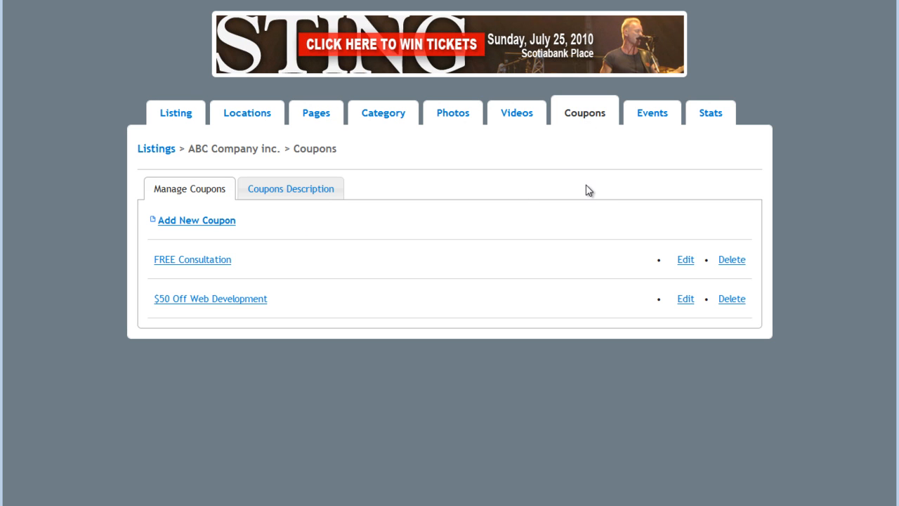
{"action": "mouse_move", "coordinate": [542, 222]}
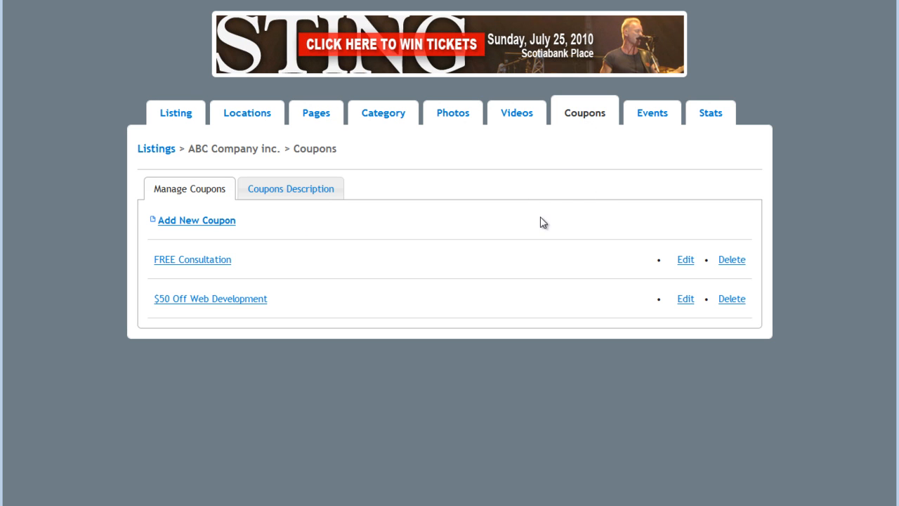